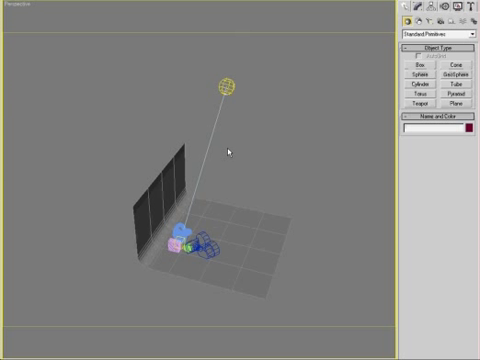
mouse_move(258, 78)
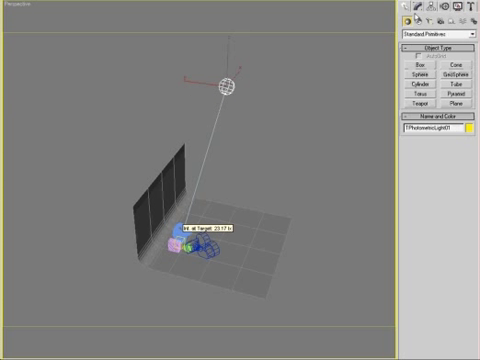
- Show the selected Omni light's General Parameters rollout in the Modify panel
click(416, 16)
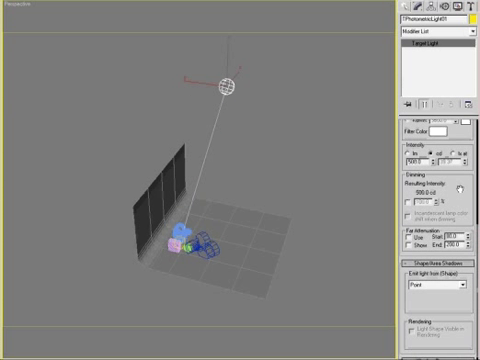
scroll(down, 3)
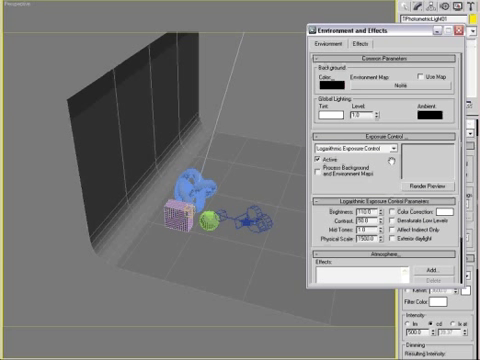
mouse_move(278, 156)
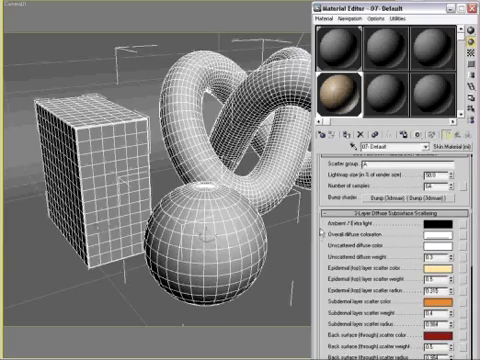
scroll(down, 3)
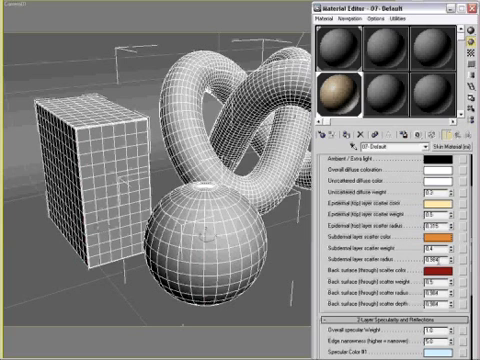
scroll(down, 3)
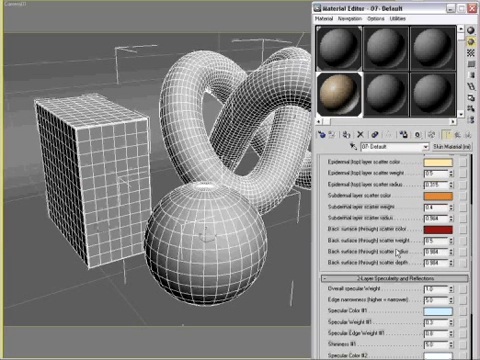
scroll(down, 3)
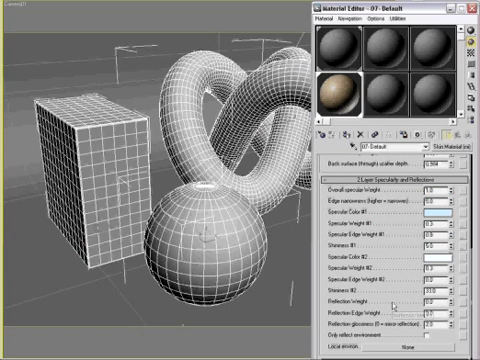
scroll(down, 3)
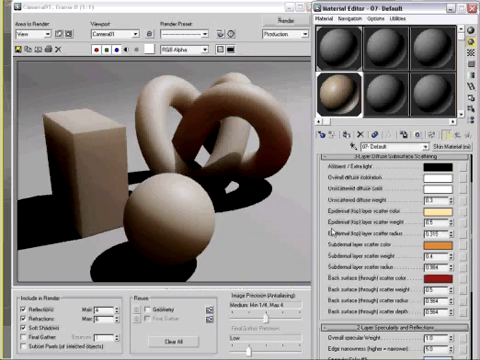
- Review the rendered skin-shaded objects while scrolling to the material's specular settings
scroll(down, 3)
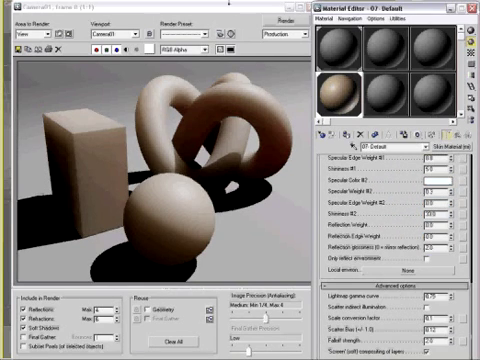